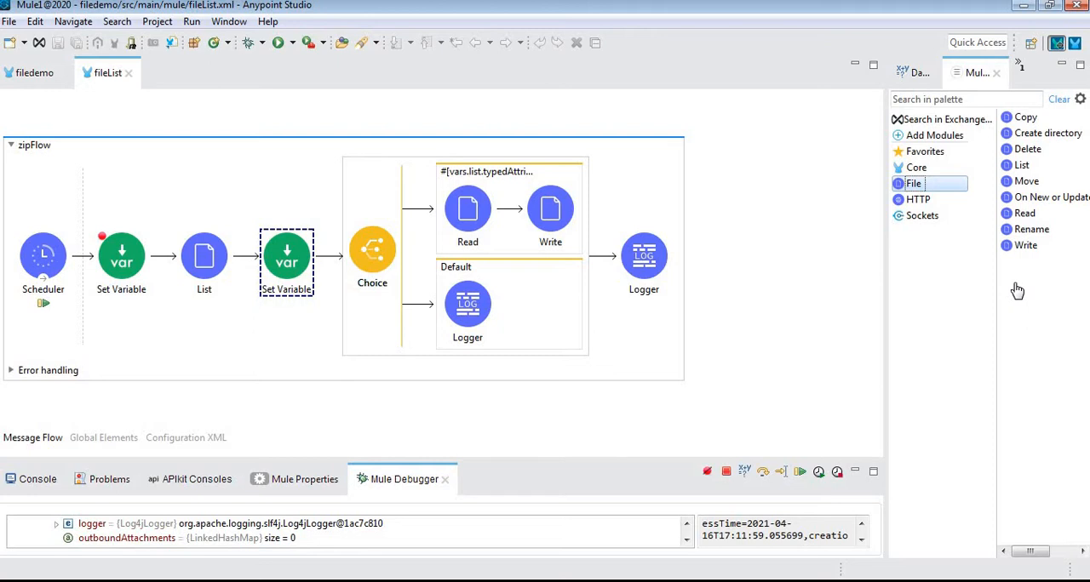
# - Select the first Set Variable in zipFlow to show its fileList settings
pyautogui.click(204, 256)
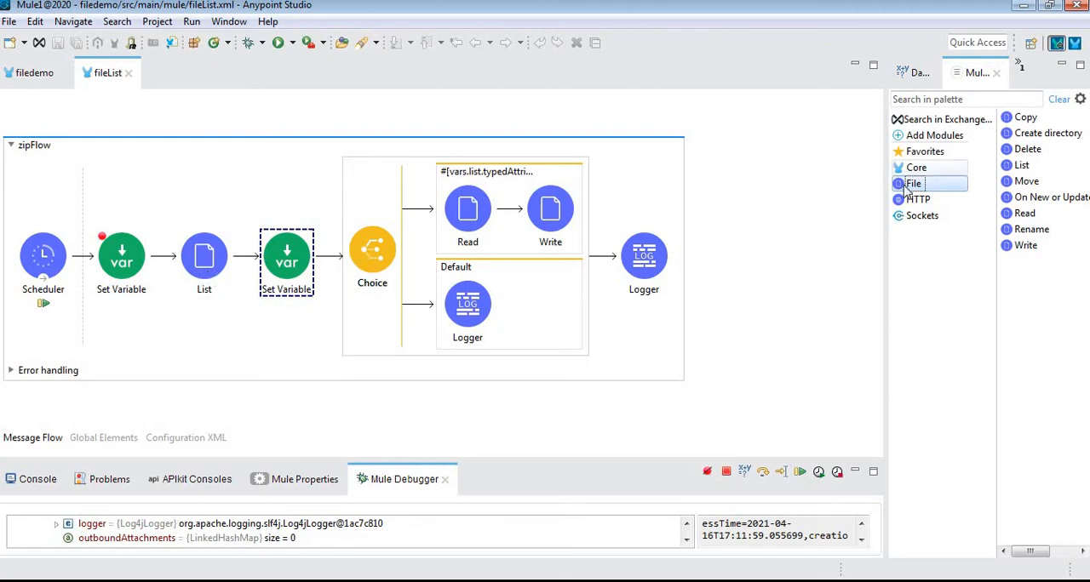
pyautogui.click(204, 256)
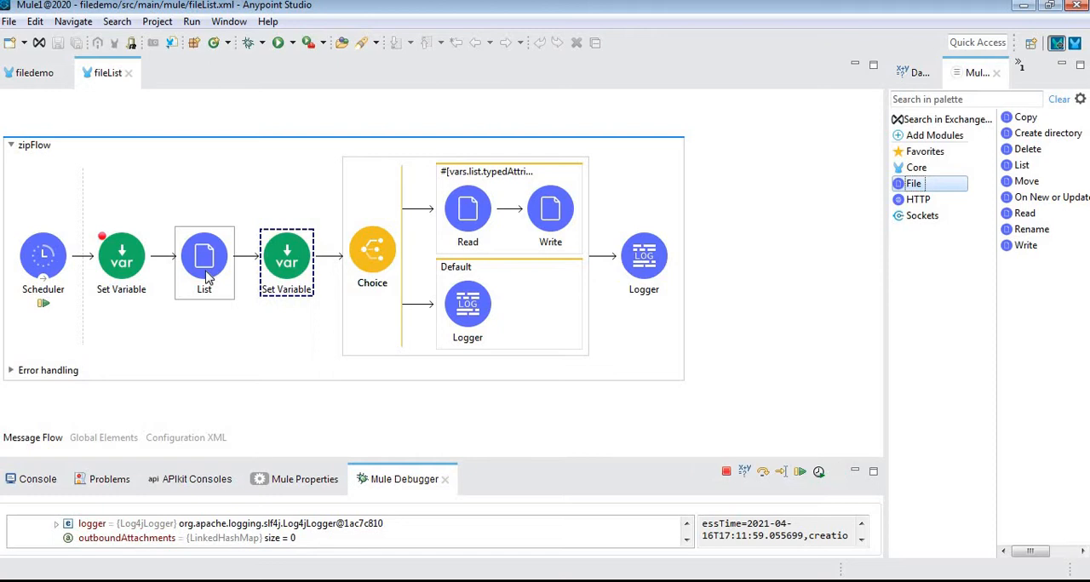
pyautogui.moveTo(128, 264)
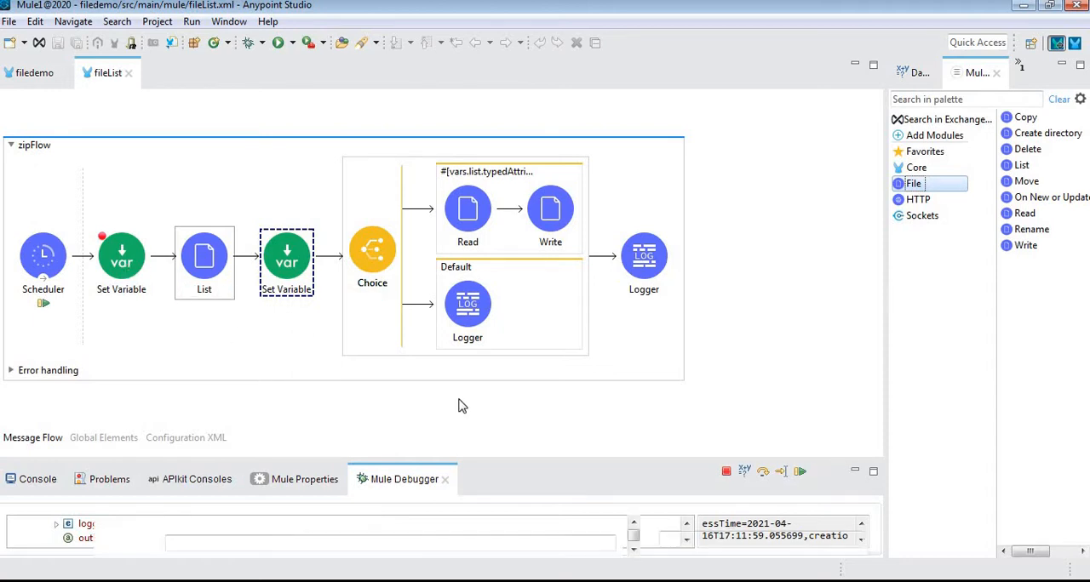
pyautogui.click(121, 255)
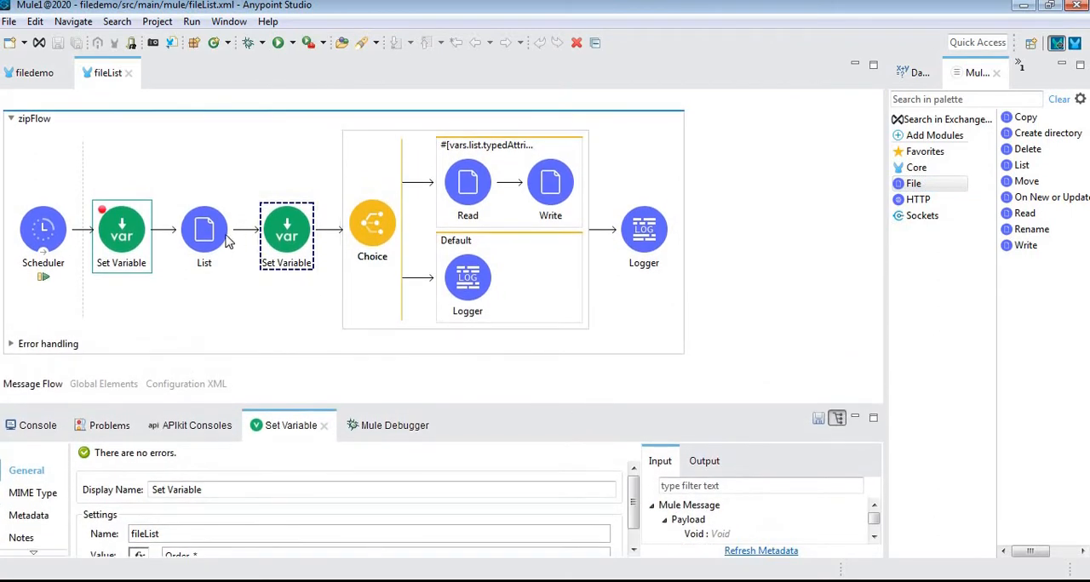
# - Review the List operation (pattern #[vars.fileList]) and inspect vars in Mule Debugger: fileList 'Order_*', list with six entries
pyautogui.click(205, 230)
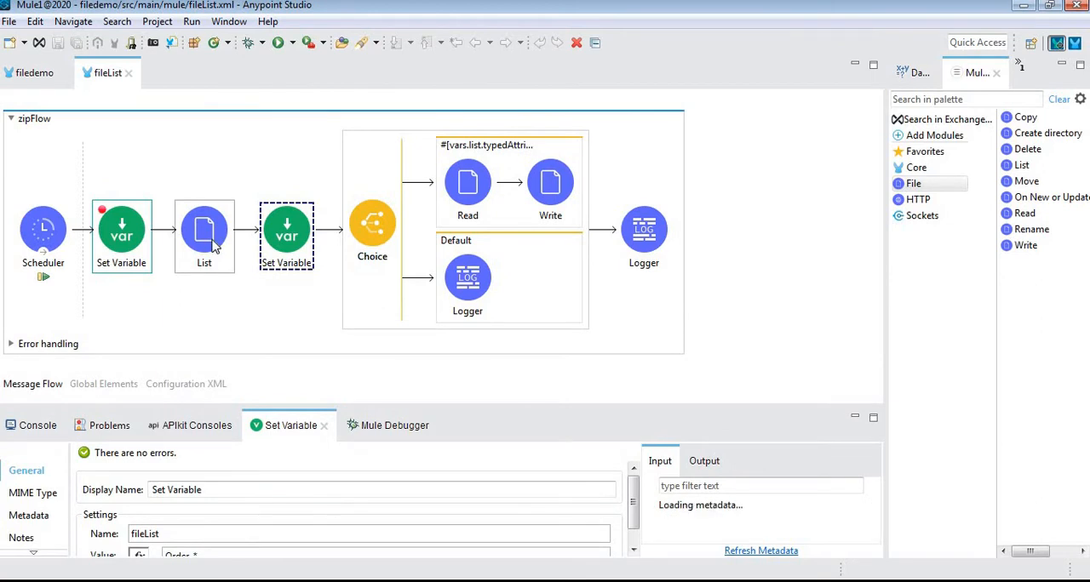
pyautogui.click(204, 235)
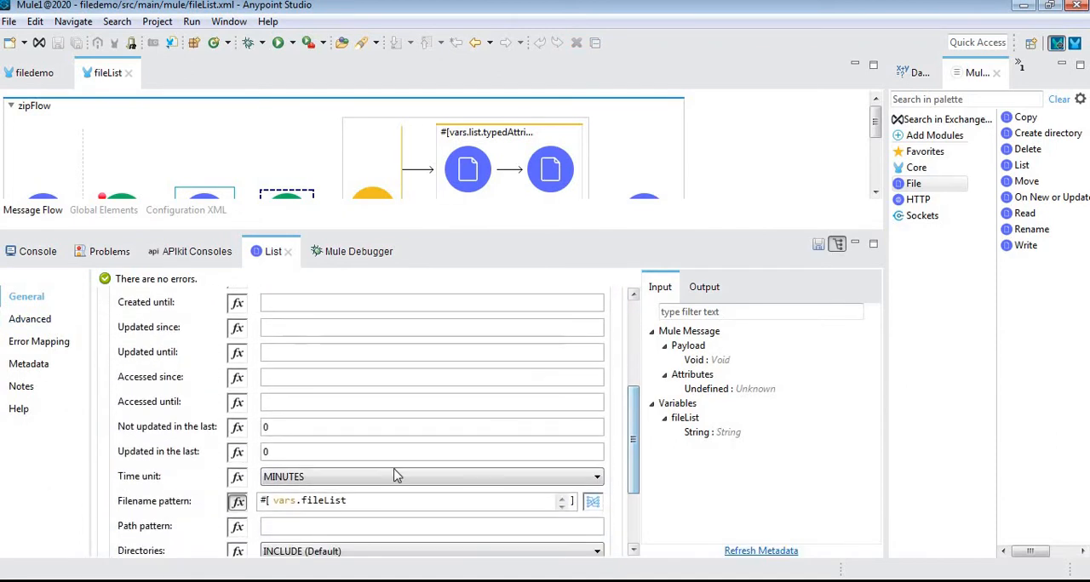
pyautogui.doubleClick(310, 501)
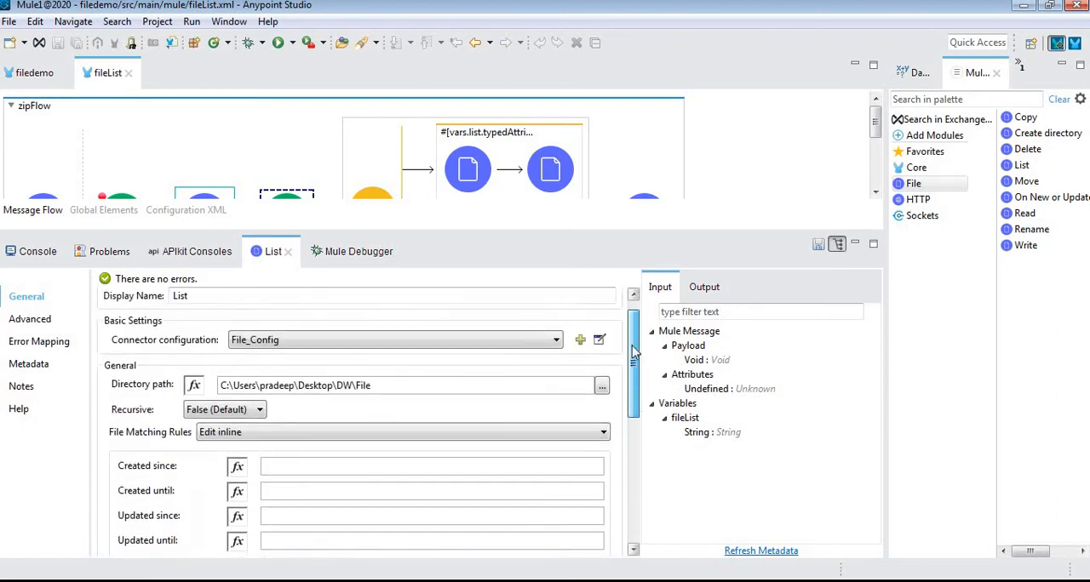
pyautogui.scroll(-3)
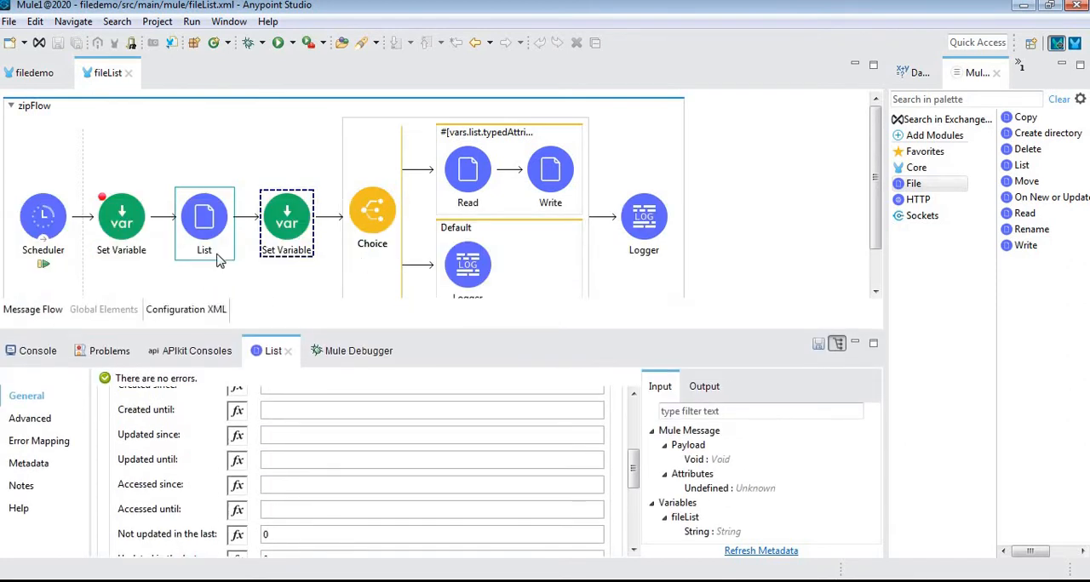
pyautogui.click(347, 350)
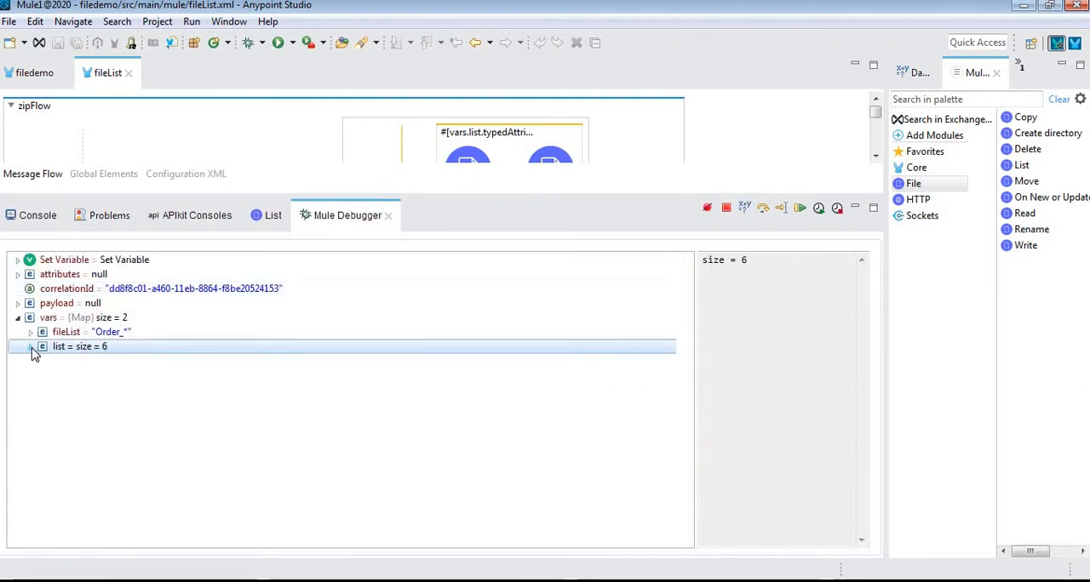
# - Expand list entry 0's typedAttributes to read Order_12345's path, size and timestamps
pyautogui.click(31, 348)
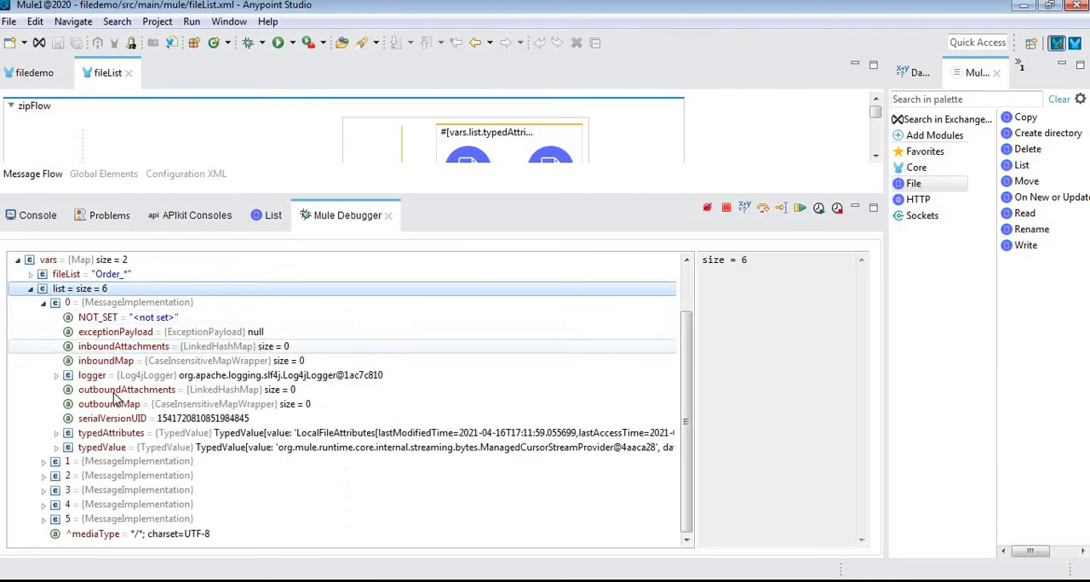
pyautogui.click(111, 433)
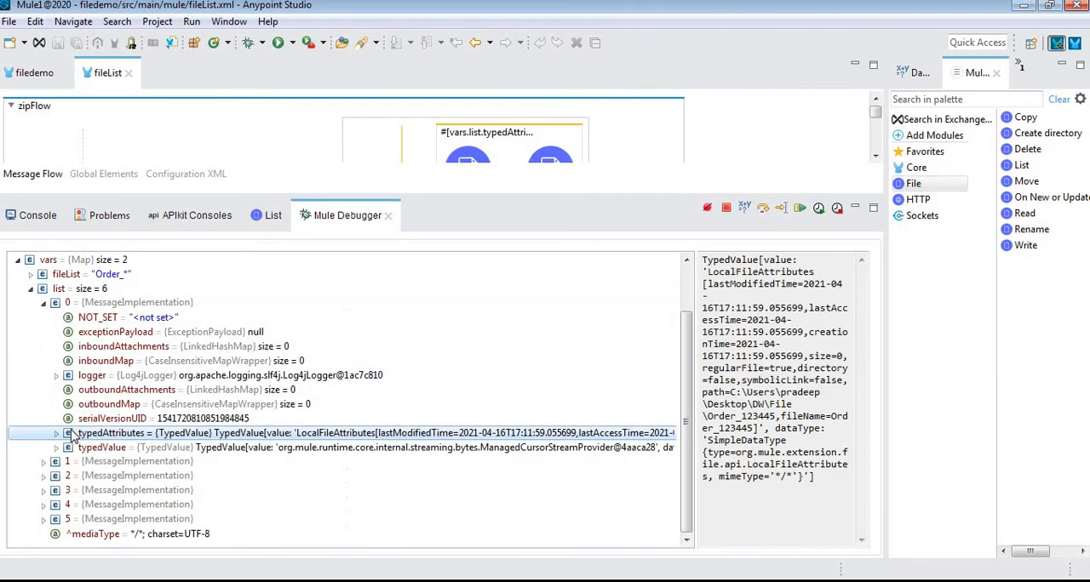
pyautogui.click(57, 433)
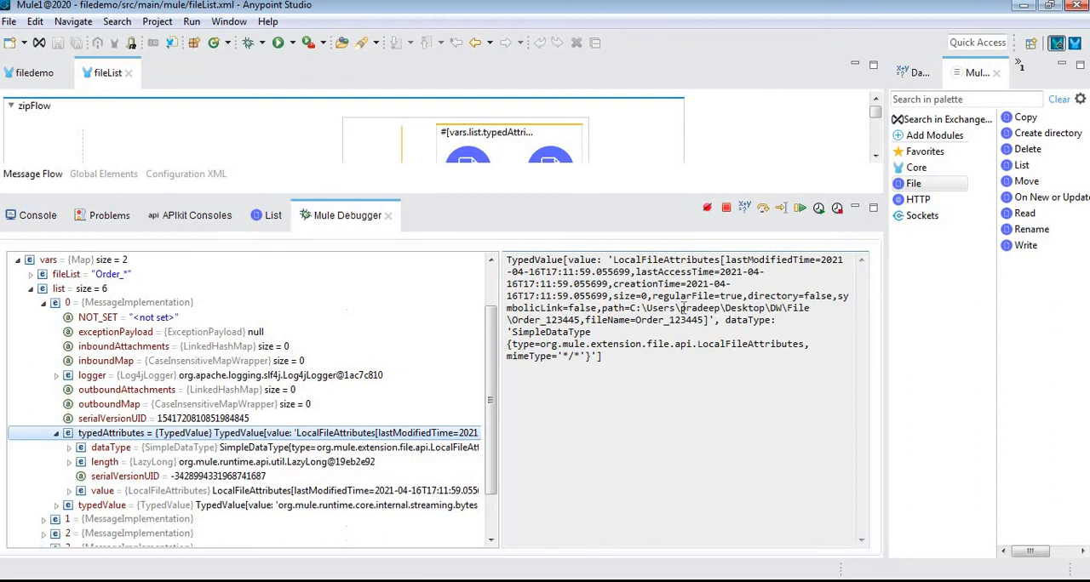
pyautogui.moveTo(507, 297); pyautogui.dragTo(643, 307)
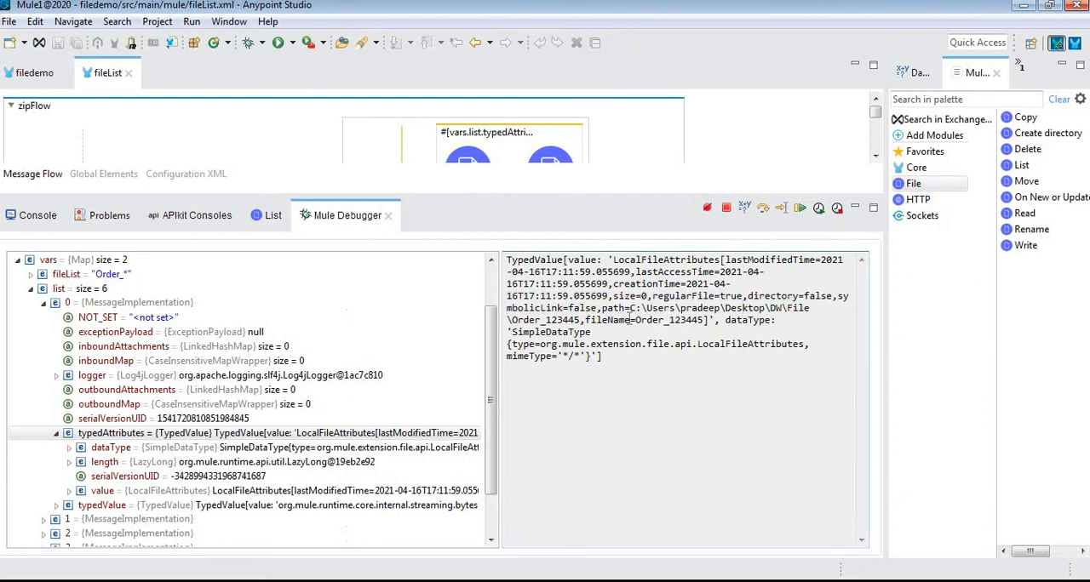
pyautogui.doubleClick(664, 320)
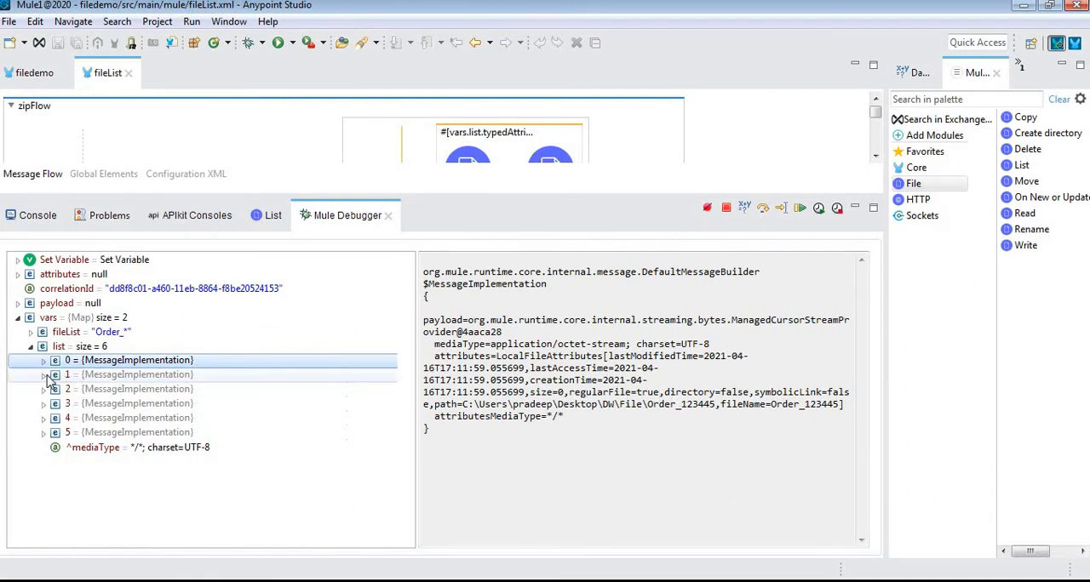
# - Expand further list entries and view entry 5's typedAttributes for the Order_qwerty file
pyautogui.click(45, 374)
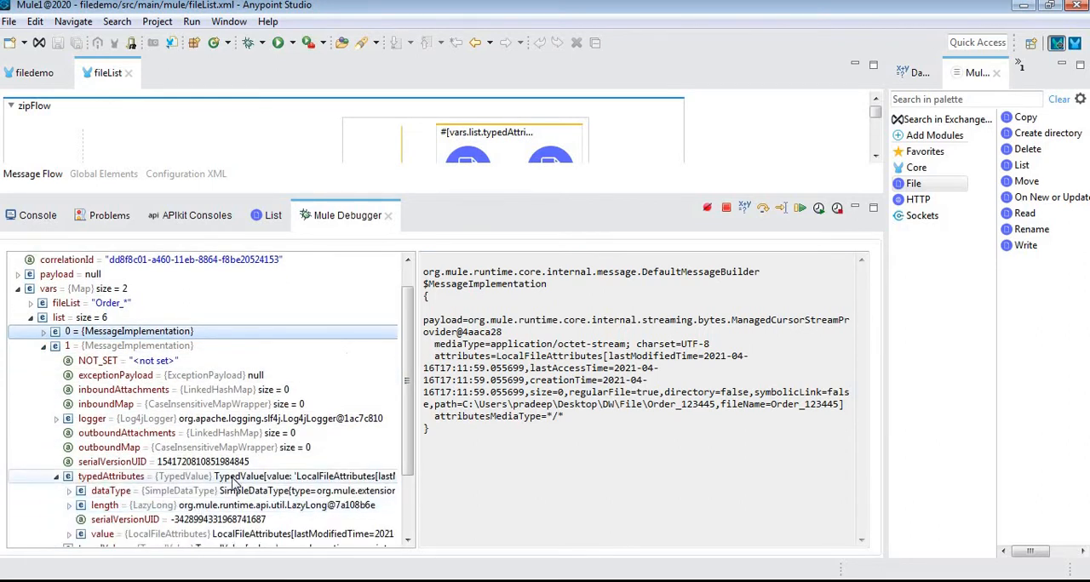
pyautogui.click(111, 477)
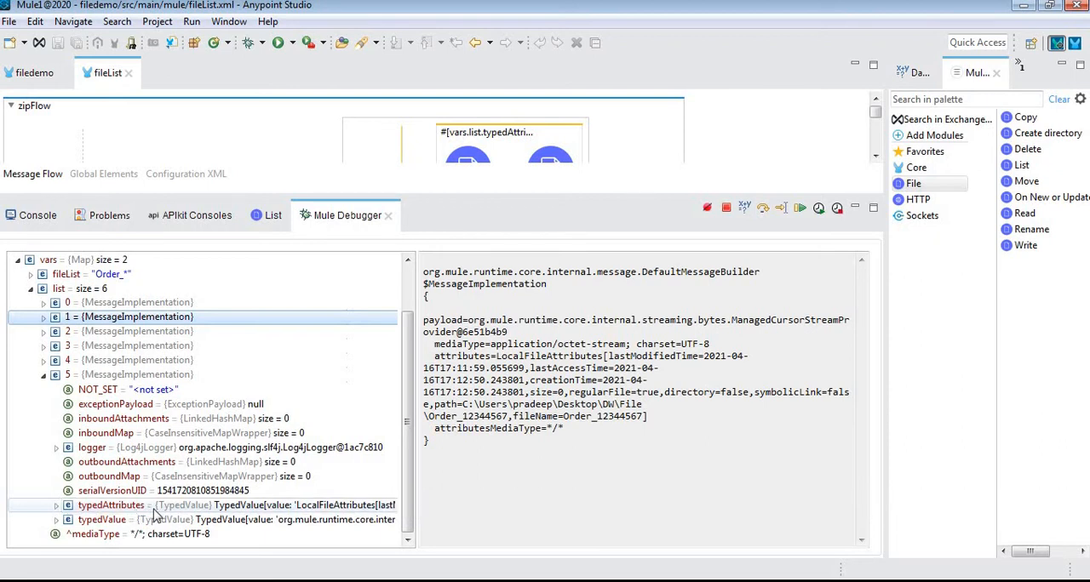
pyautogui.click(111, 504)
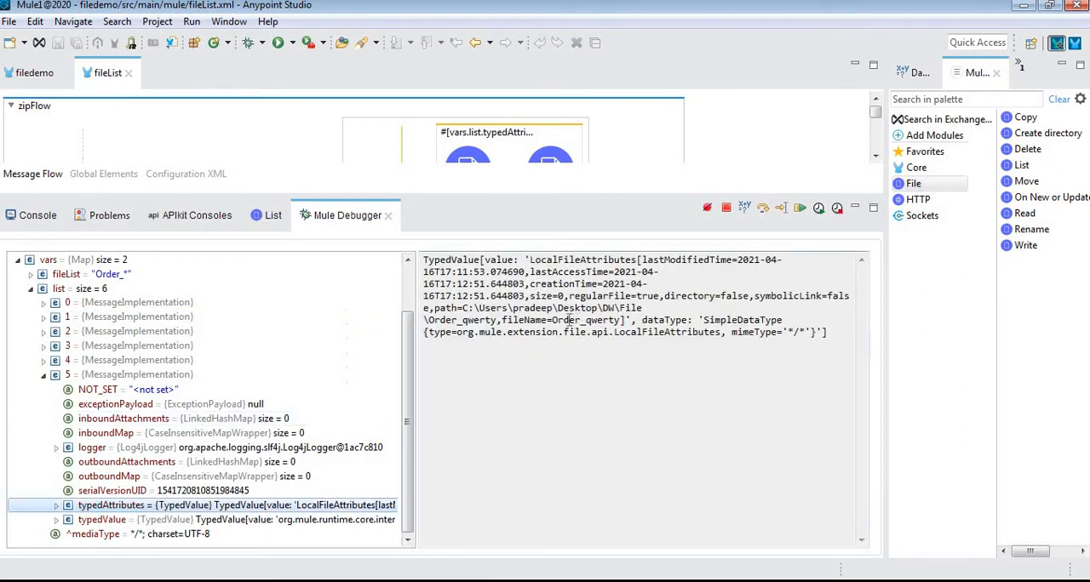
pyautogui.doubleClick(586, 320)
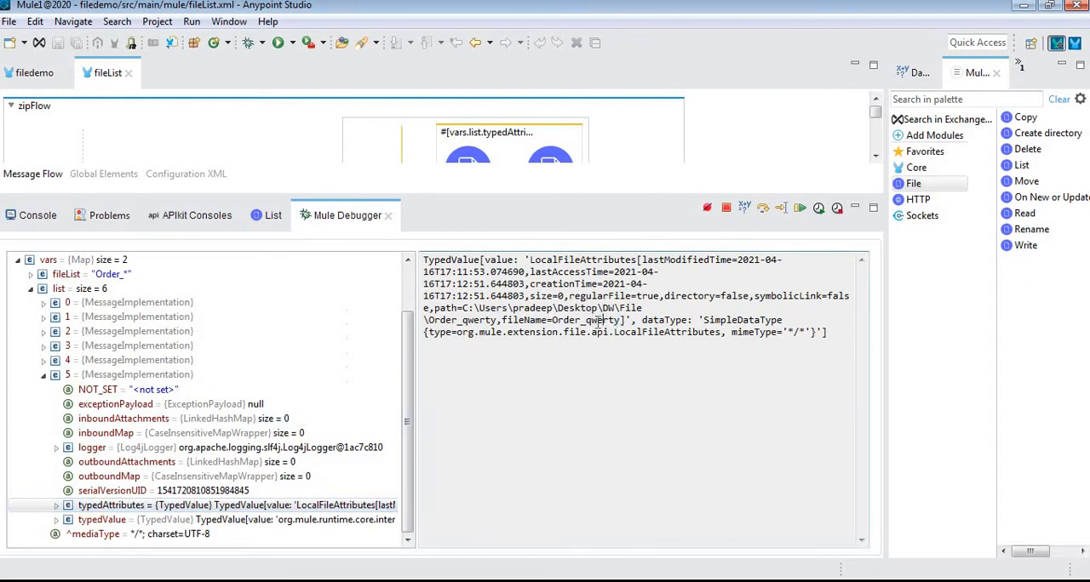
pyautogui.doubleClick(600, 320)
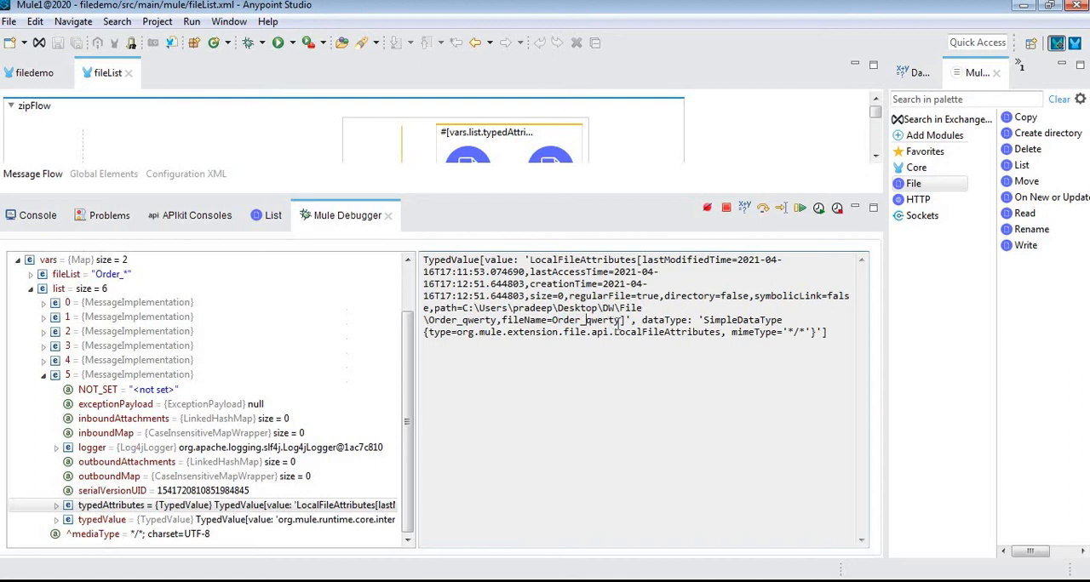
pyautogui.doubleClick(601, 320)
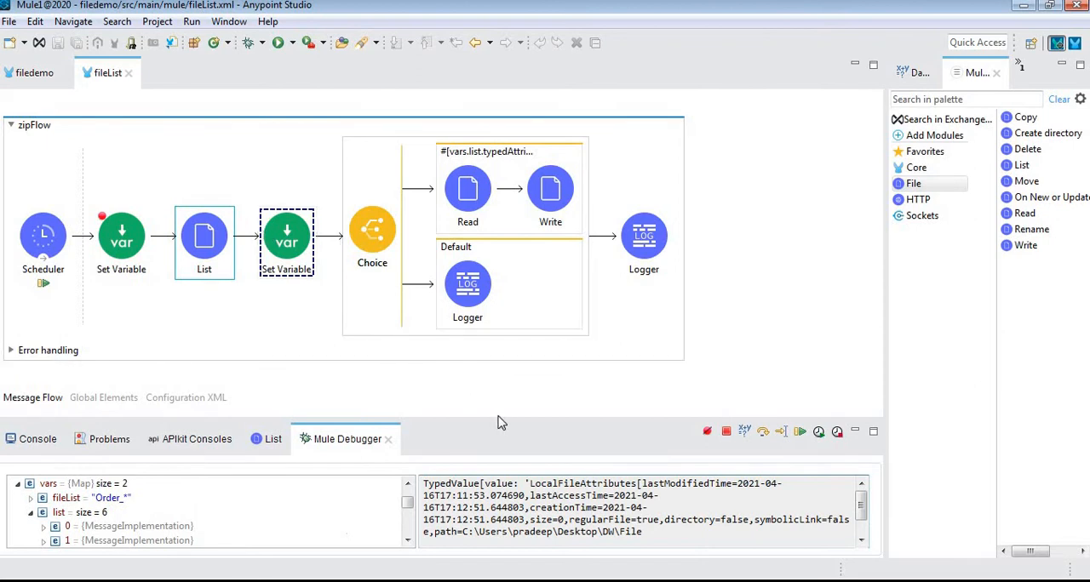
pyautogui.moveTo(518, 429)
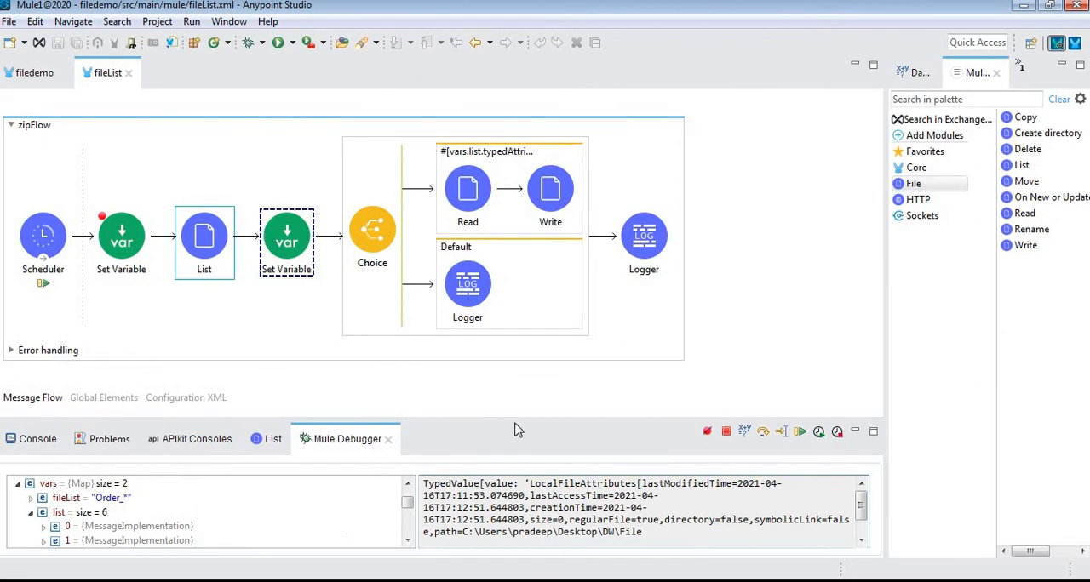
pyautogui.moveTo(504, 419)
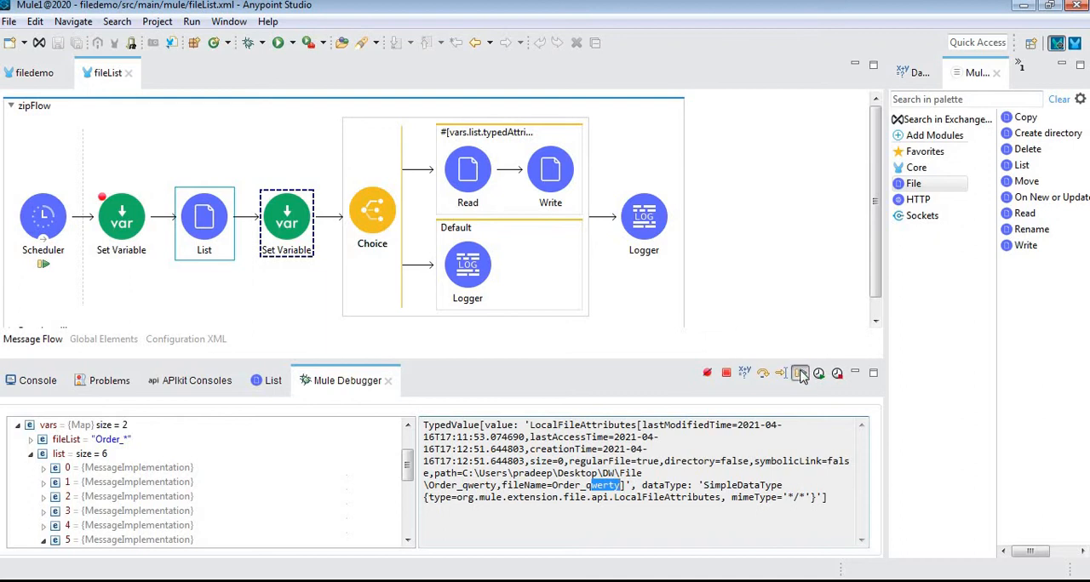
# - Resume the paused debug run, check the Console, and reselect the Set Variable for editing
pyautogui.click(800, 373)
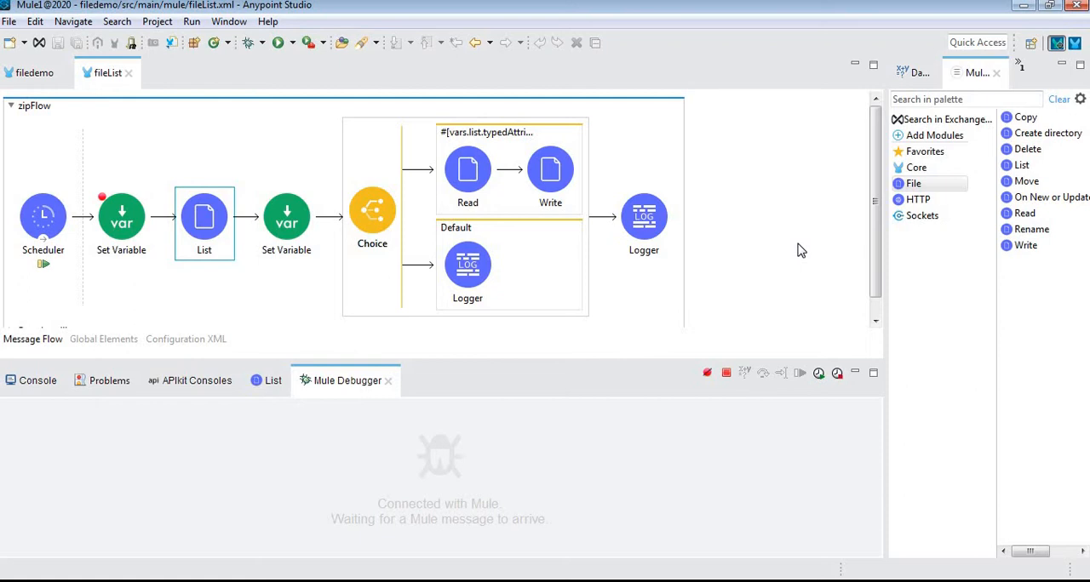
pyautogui.moveTo(255, 251)
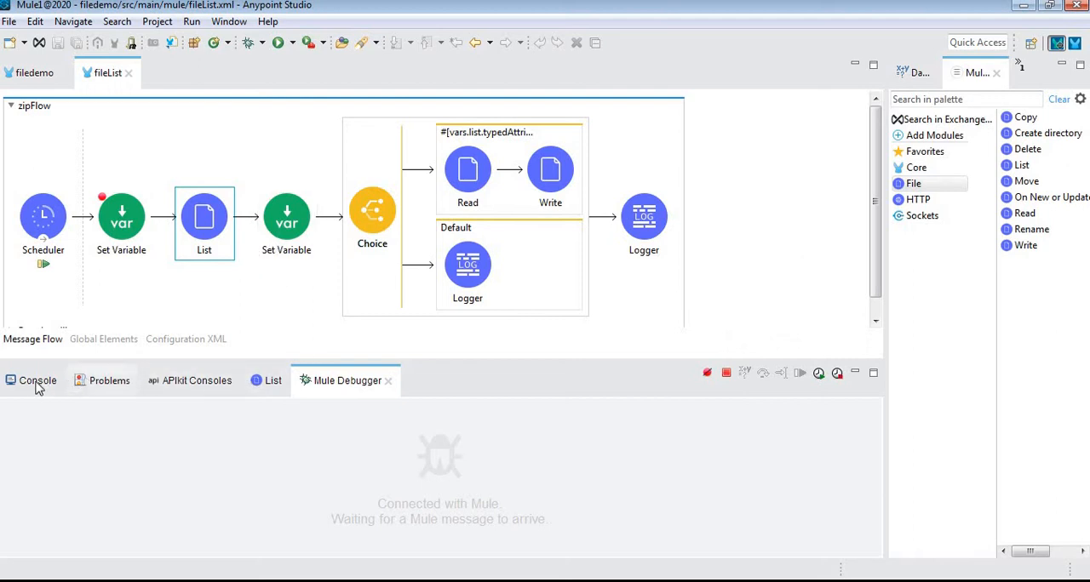
pyautogui.click(38, 382)
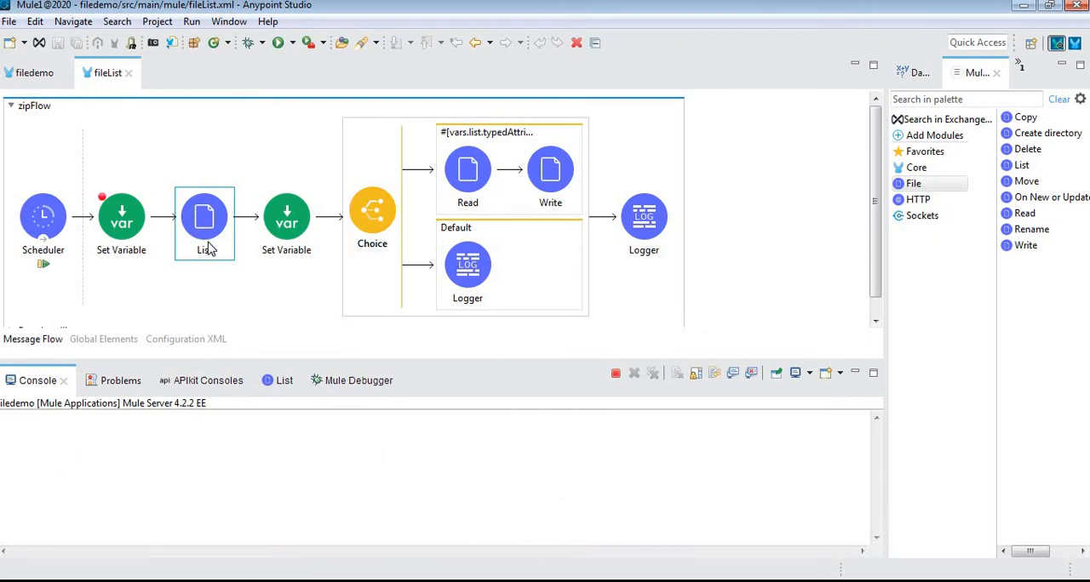
pyautogui.click(121, 218)
pyautogui.write('{Order_*')
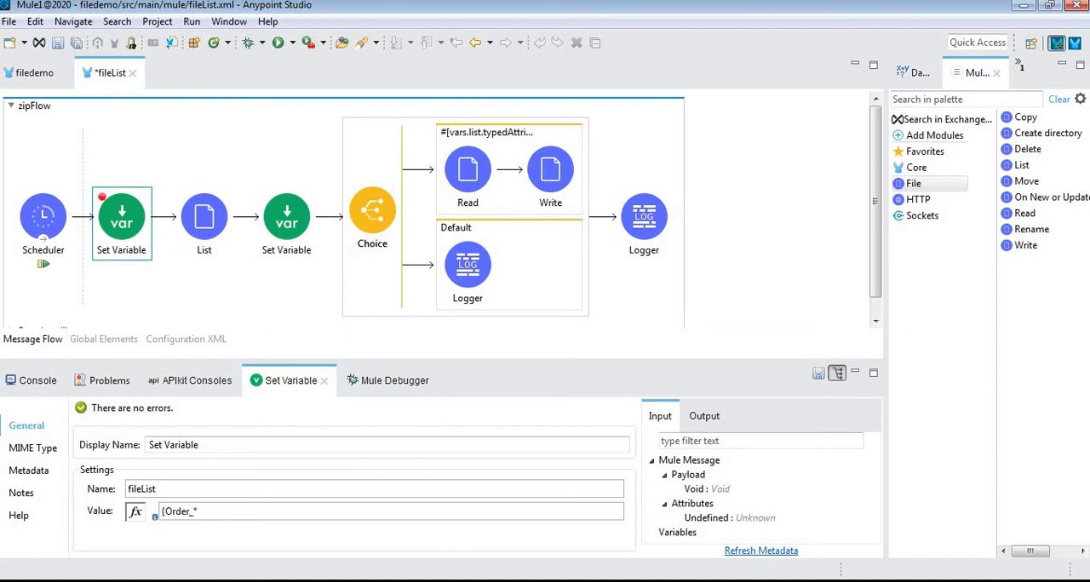
# - Append a sales pattern after Order_* in the fileList value
pyautogui.write(',')
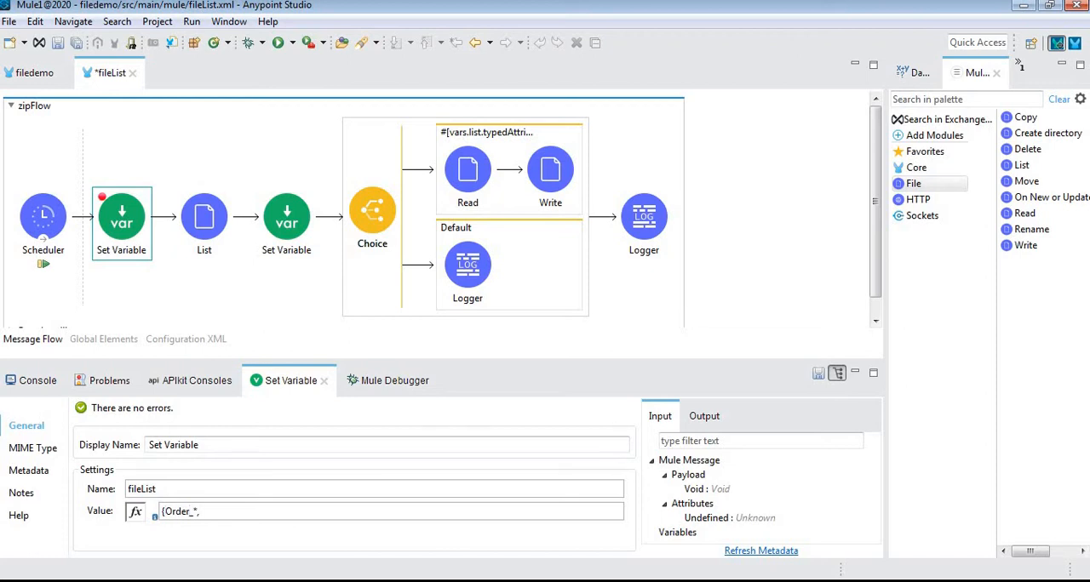
pyautogui.write('sal')
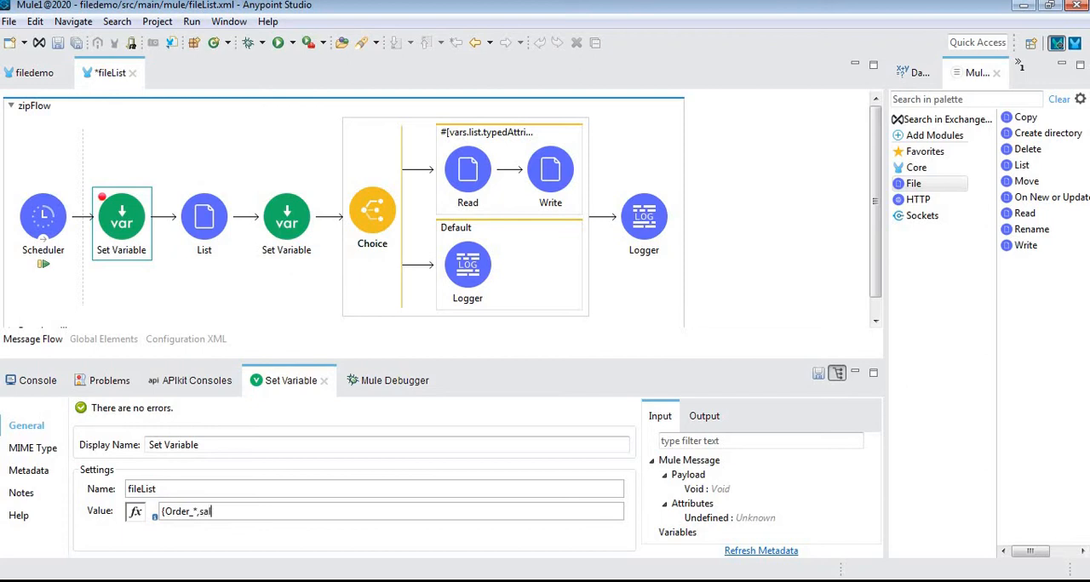
pyautogui.write('es_')
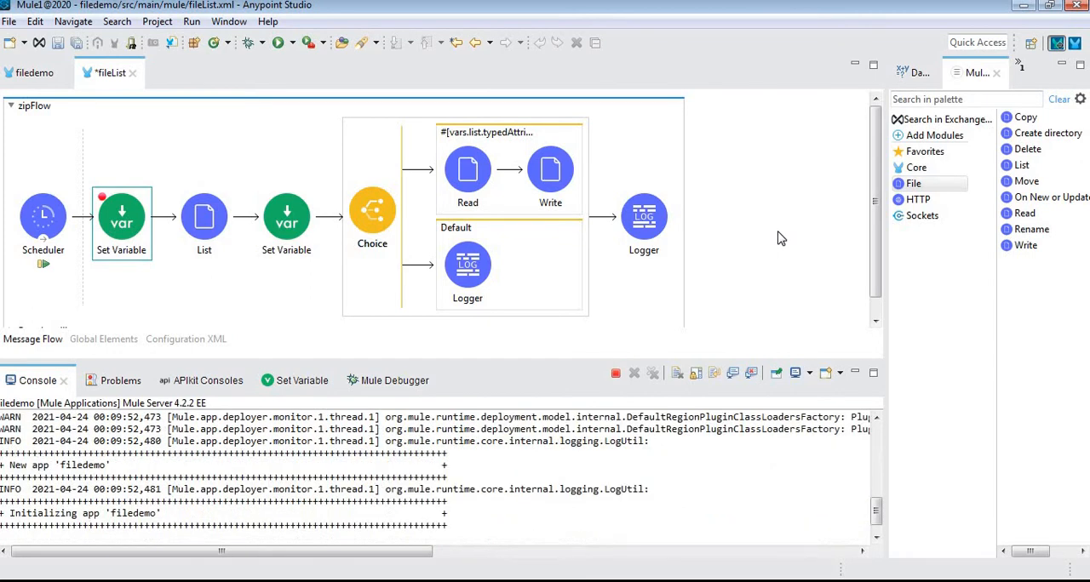
# - Switch to Mule Debugger's message data for the redeployed filedemo app paused in the flow
pyautogui.click(208, 381)
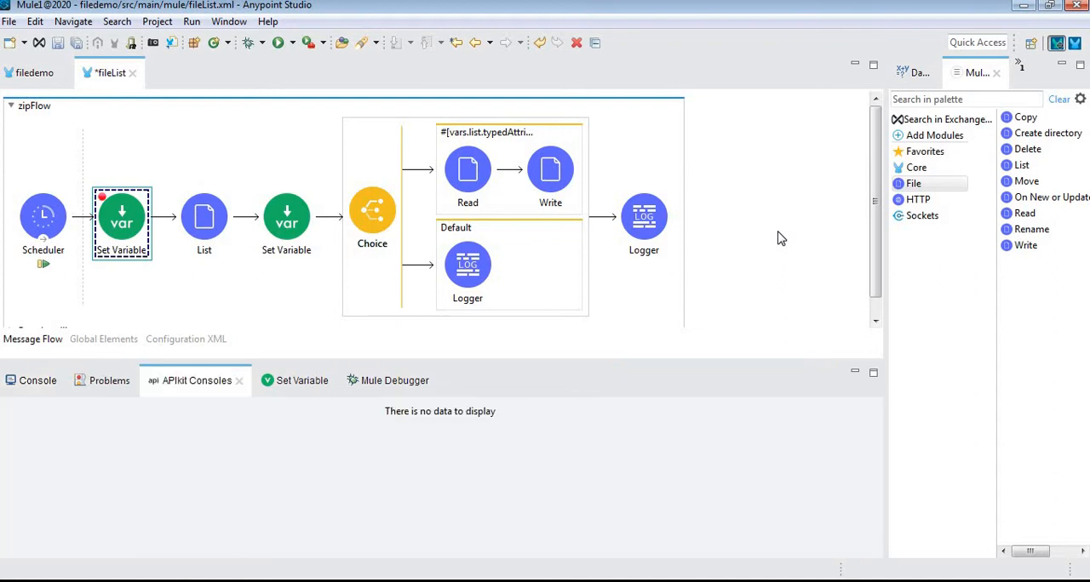
pyautogui.moveTo(395, 382)
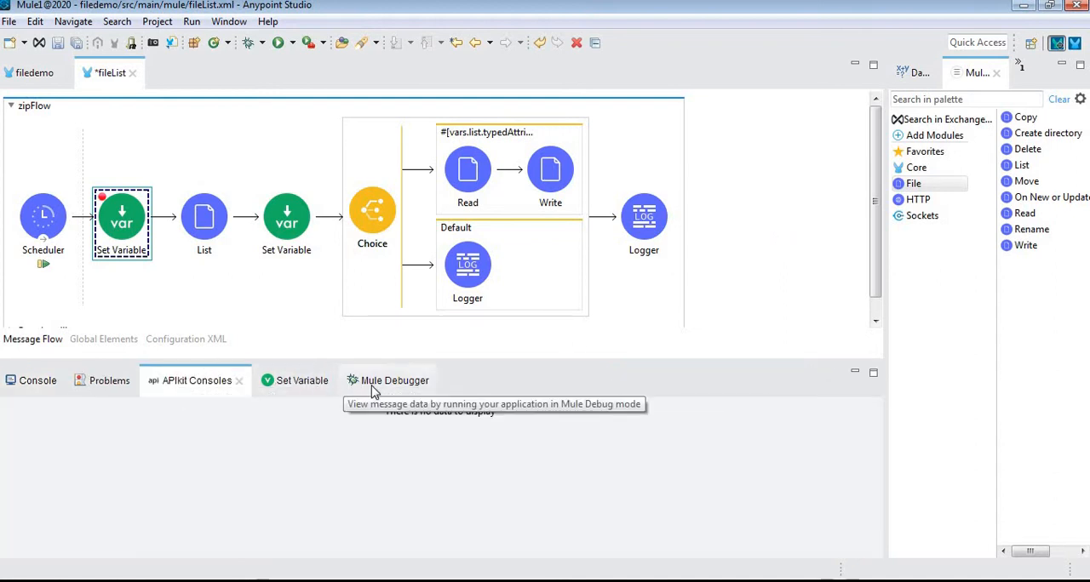
pyautogui.click(385, 381)
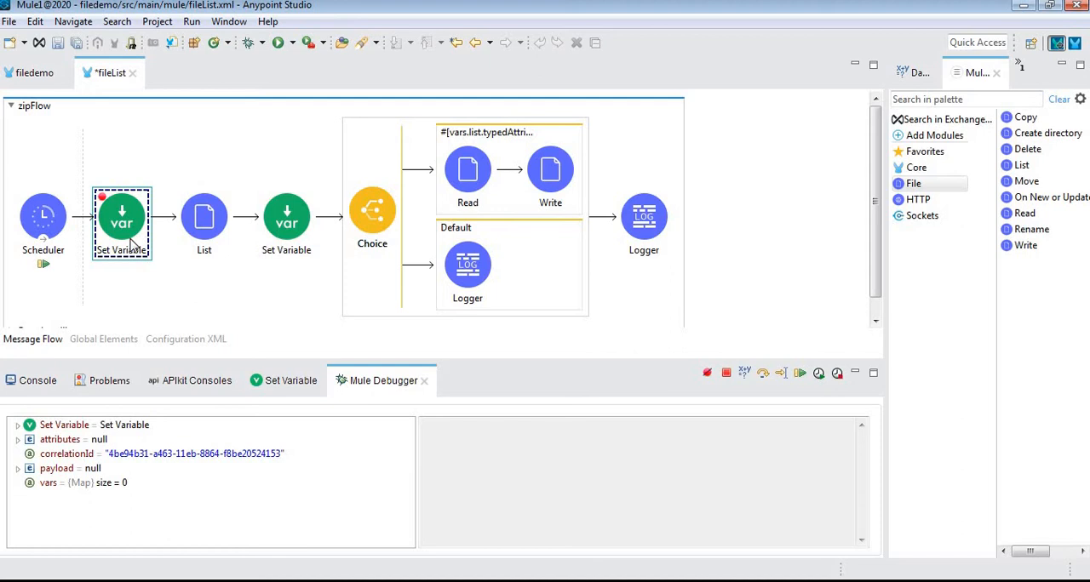
pyautogui.moveTo(143, 280)
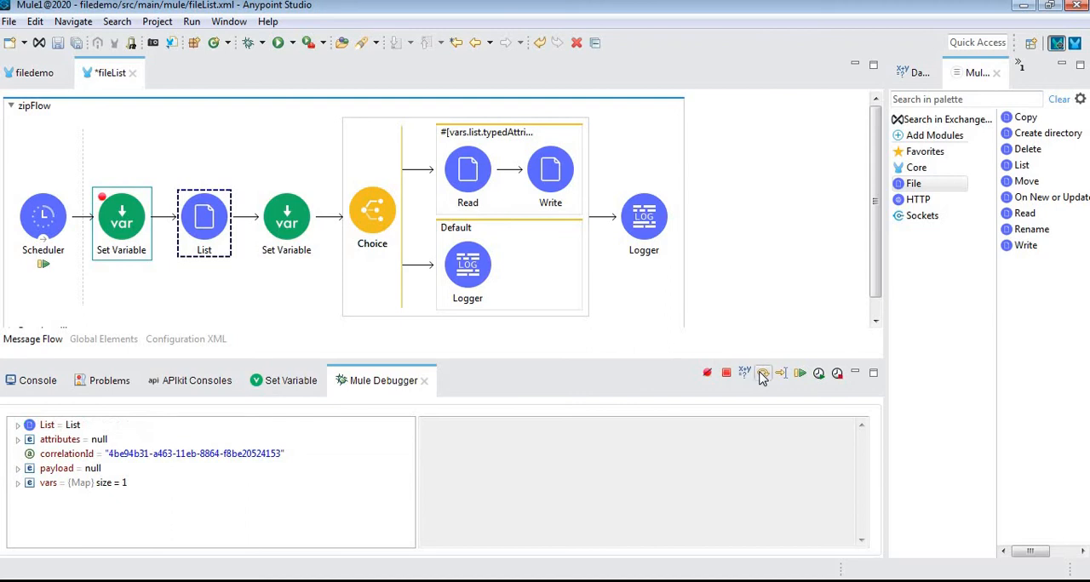
# - Step to the next processor and expand vars > list to reveal nine file entries
pyautogui.click(780, 373)
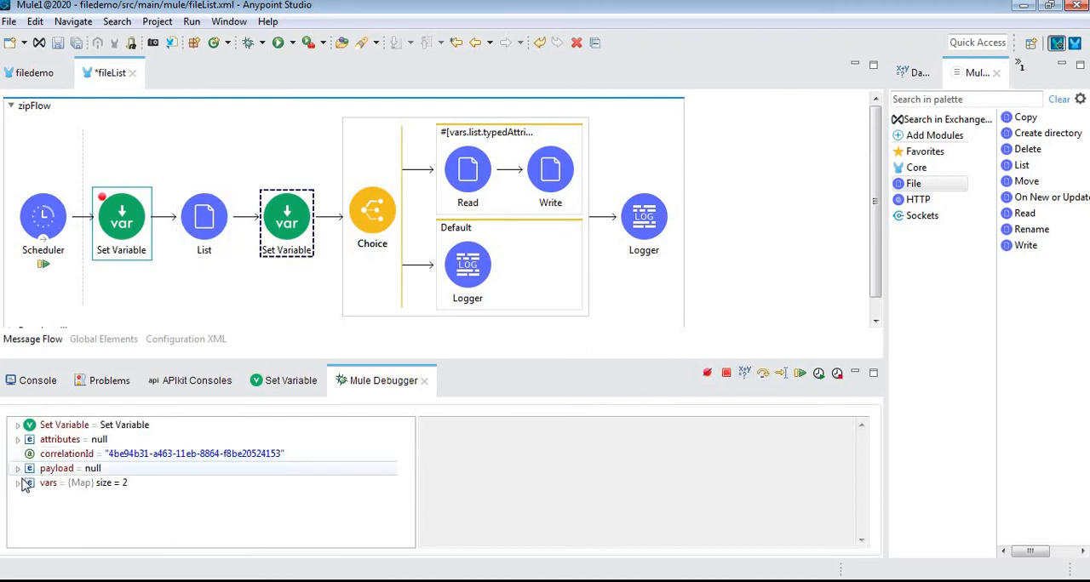
pyautogui.click(20, 484)
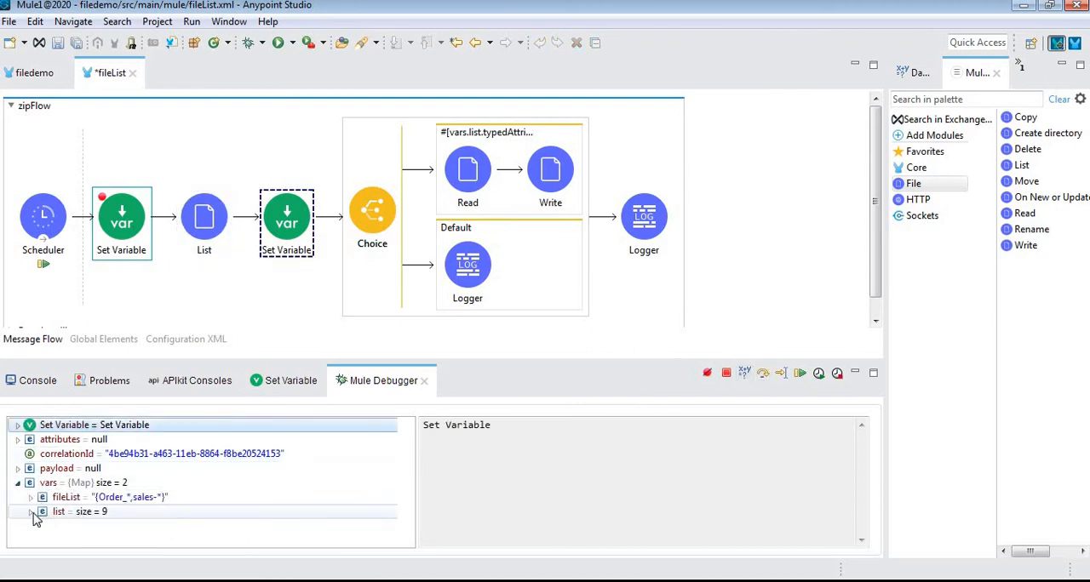
pyautogui.click(57, 511)
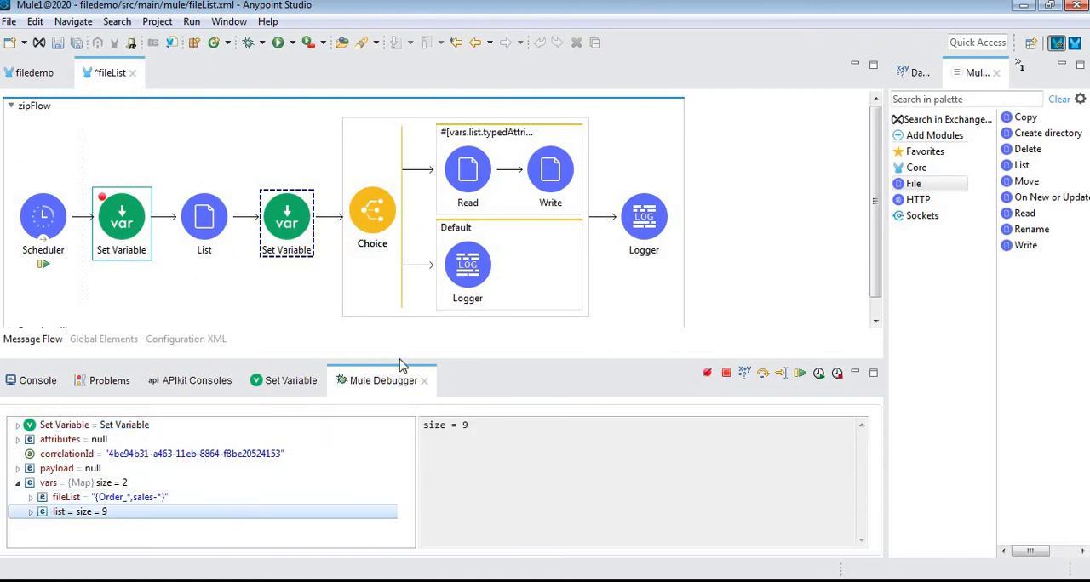
pyautogui.moveTo(518, 361)
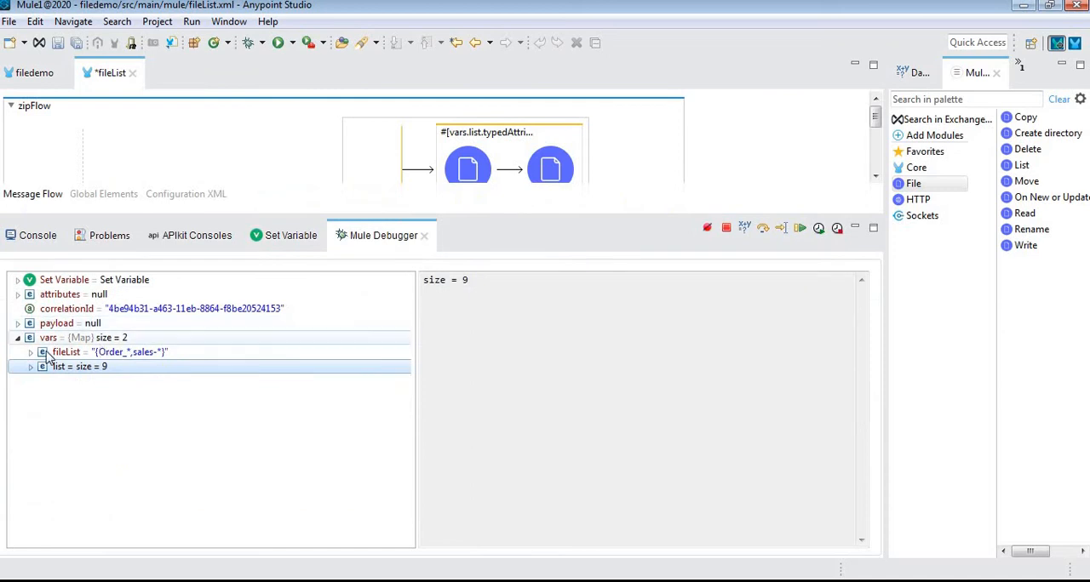
pyautogui.click(31, 366)
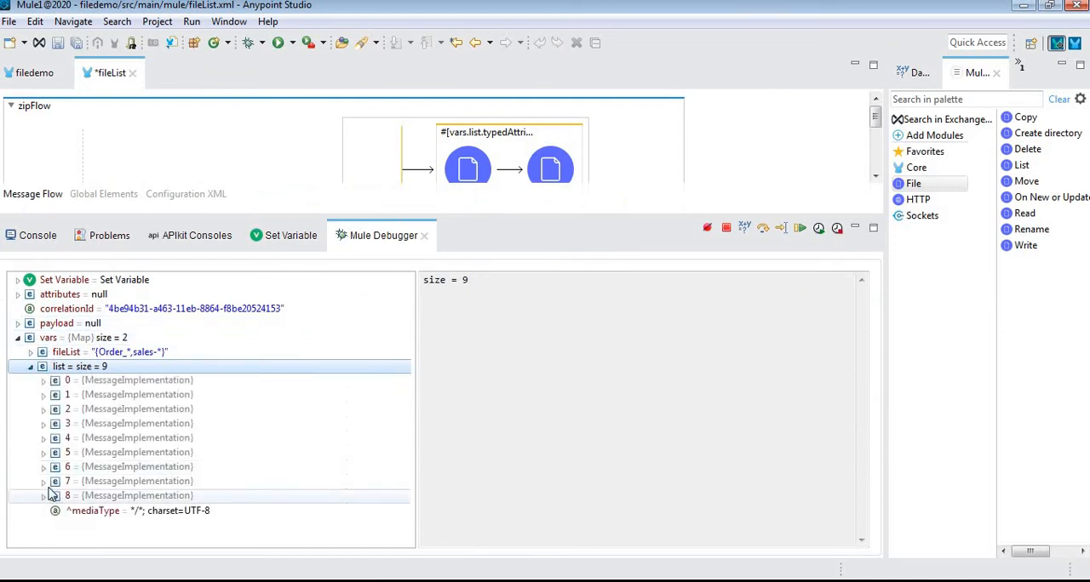
# - Expand entries 0 and 8 to show the sales-32145 file's attributes, then restore the flow diagram
pyautogui.click(45, 380)
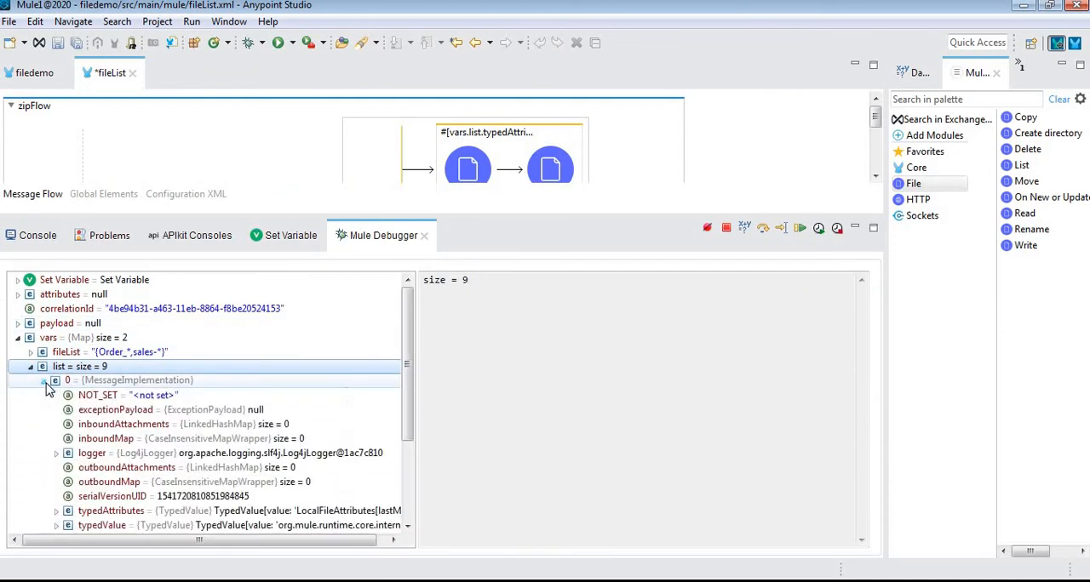
pyautogui.click(111, 511)
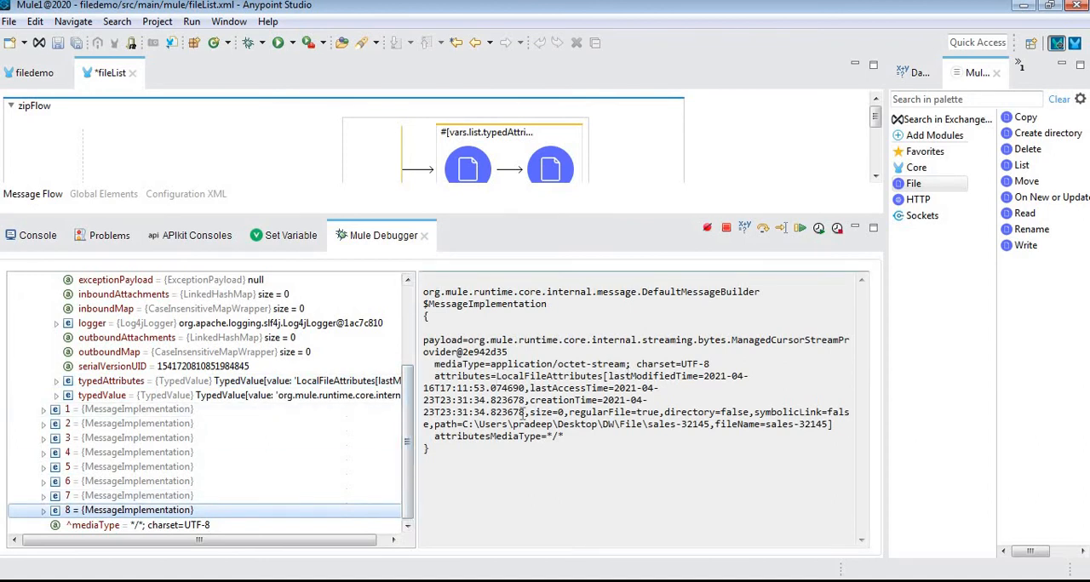
pyautogui.click(45, 511)
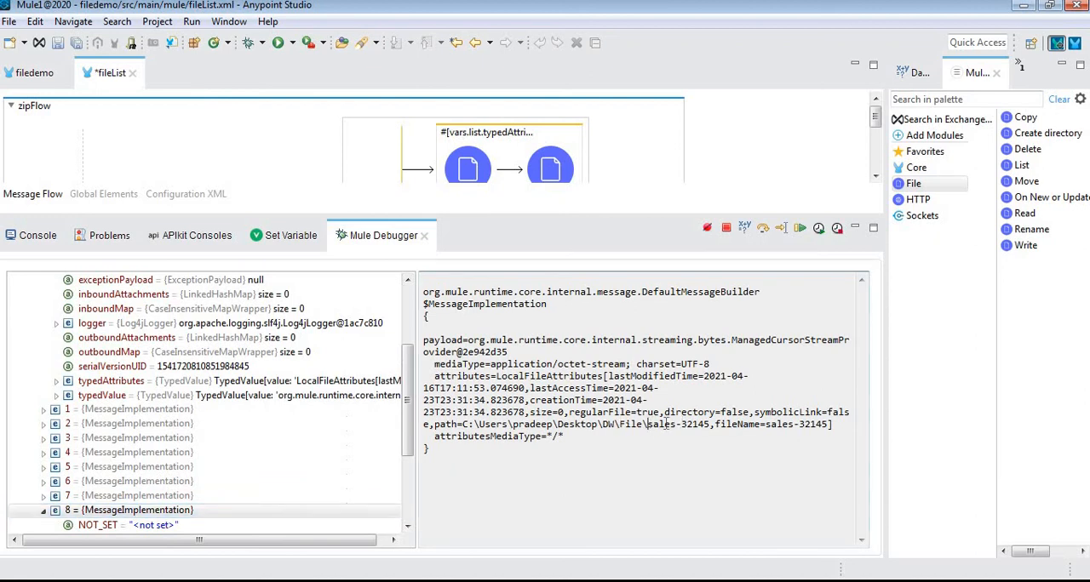
pyautogui.doubleClick(674, 424)
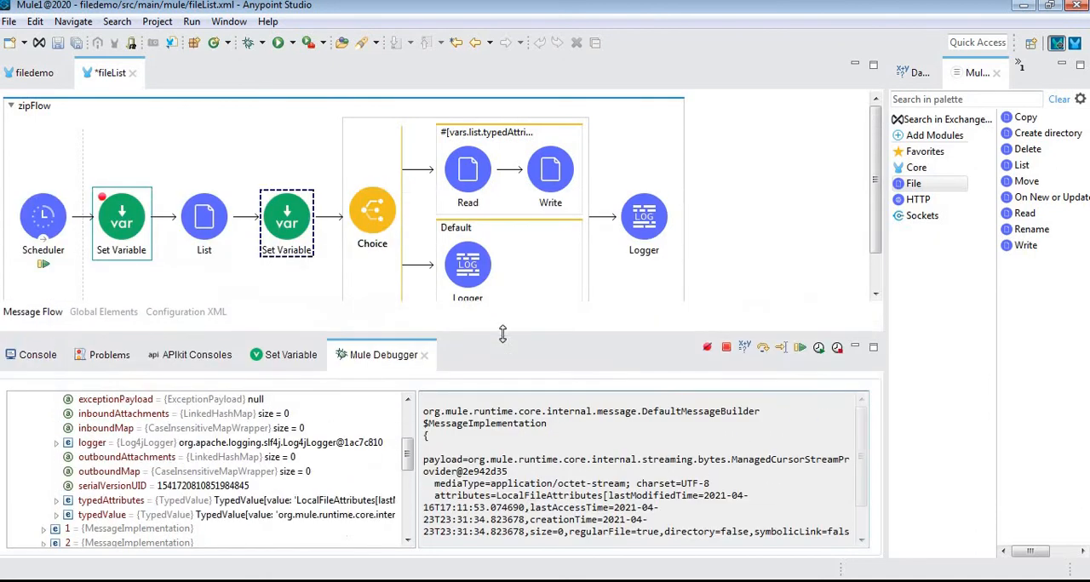
pyautogui.click(290, 354)
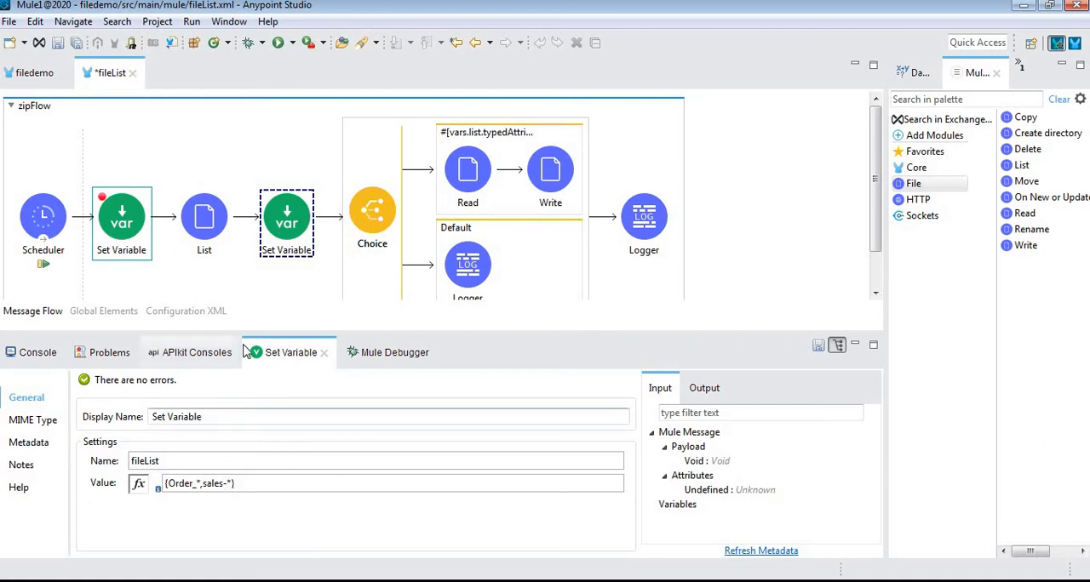
pyautogui.click(385, 351)
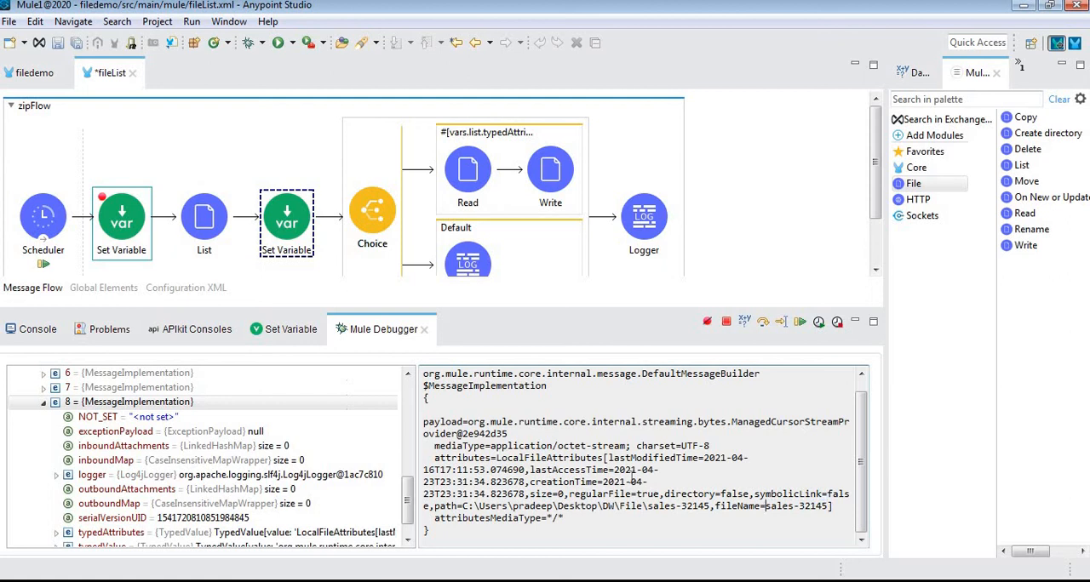
pyautogui.moveTo(699, 484)
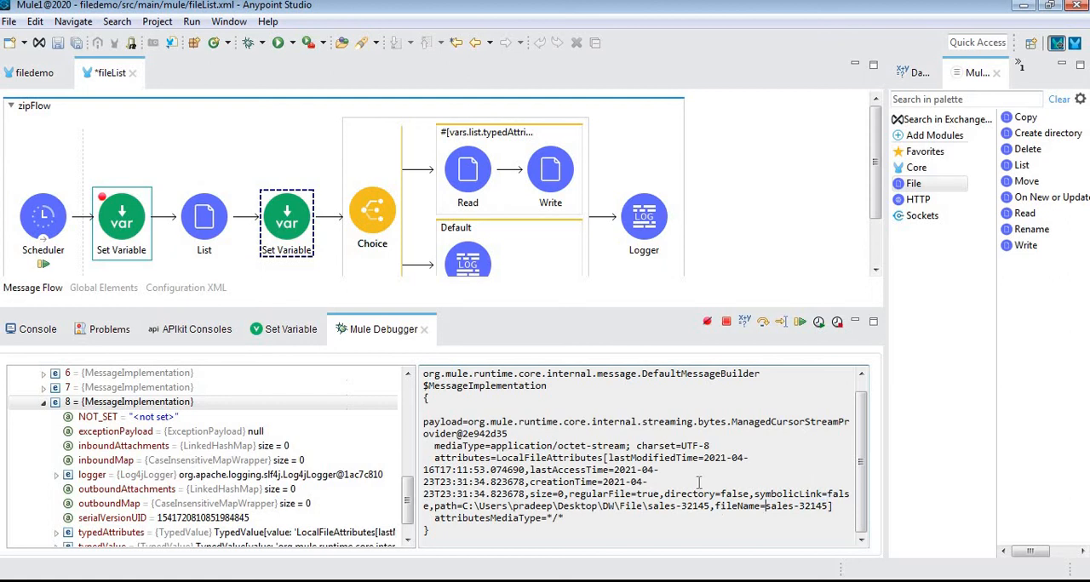
pyautogui.moveTo(613, 470); pyautogui.dragTo(558, 494)
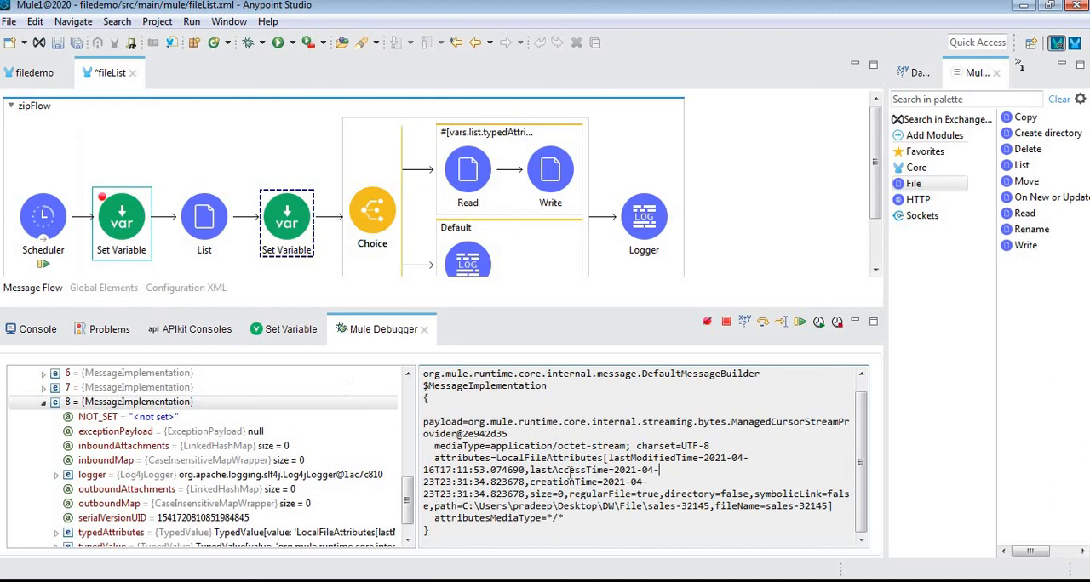
pyautogui.moveTo(424, 482); pyautogui.dragTo(627, 482)
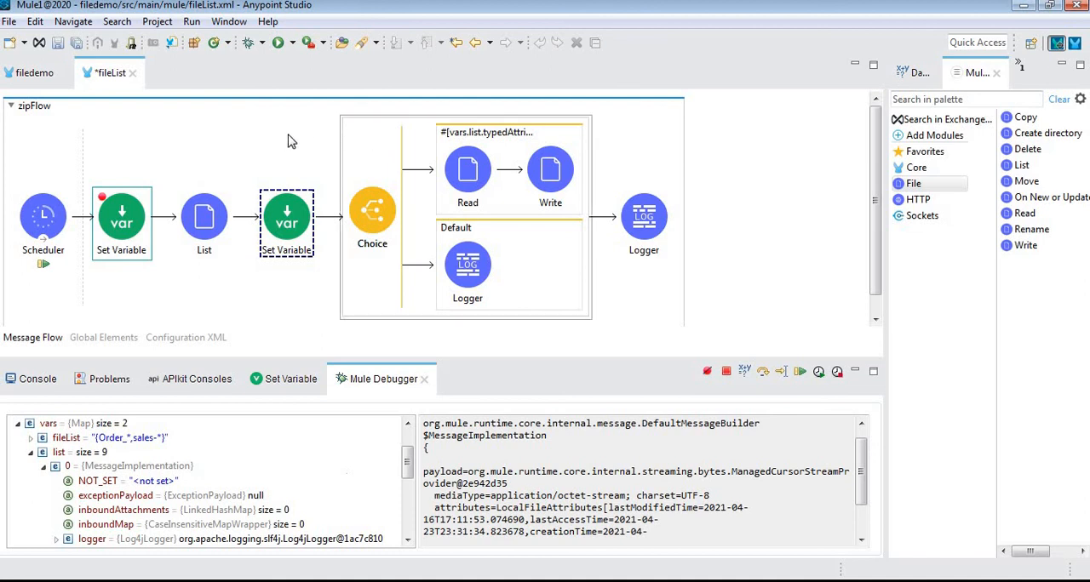
pyautogui.moveTo(287, 133)
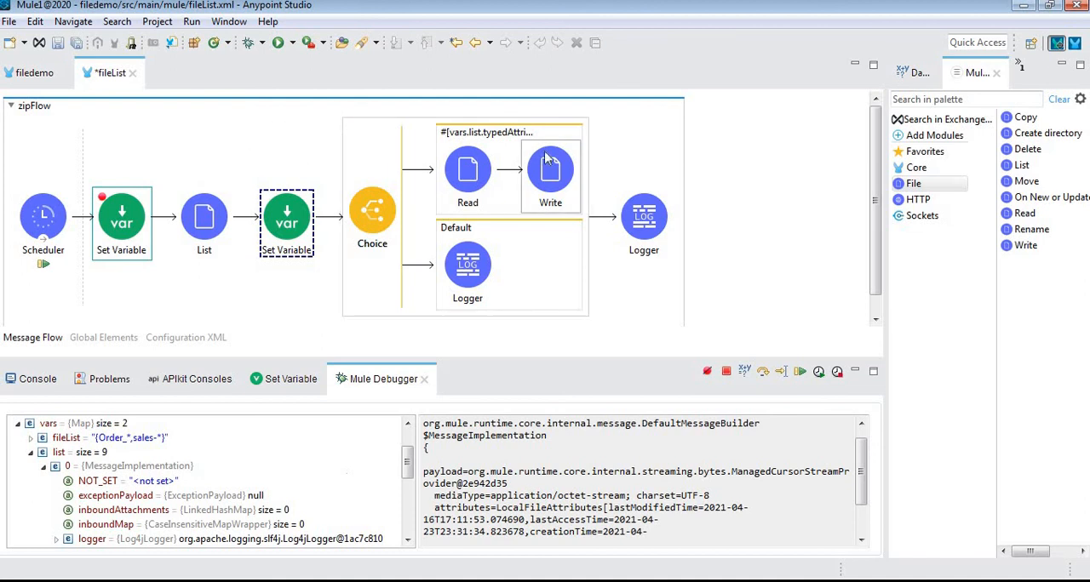
pyautogui.moveTo(626, 152)
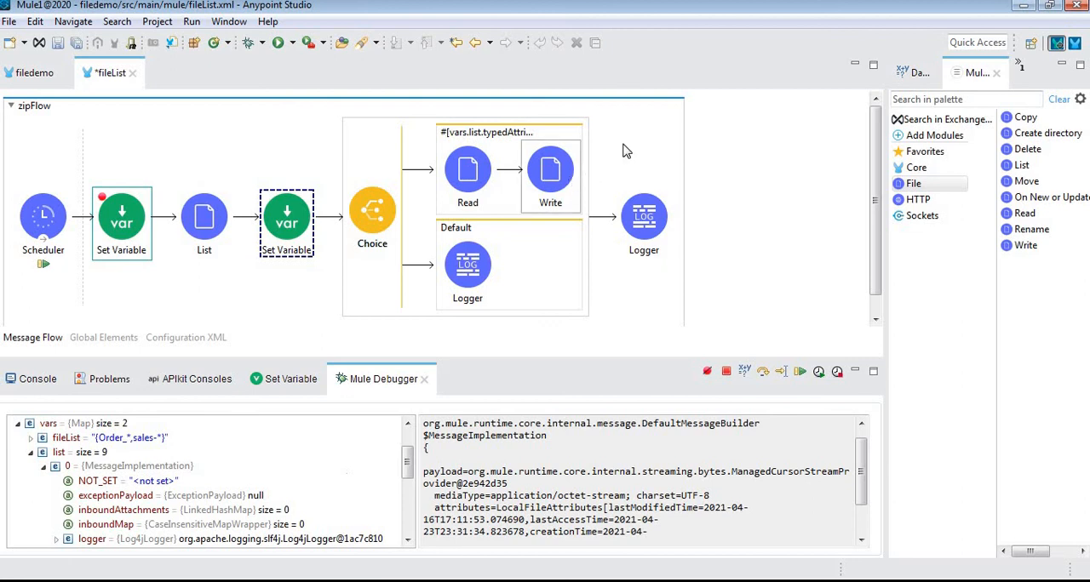
pyautogui.moveTo(730, 154)
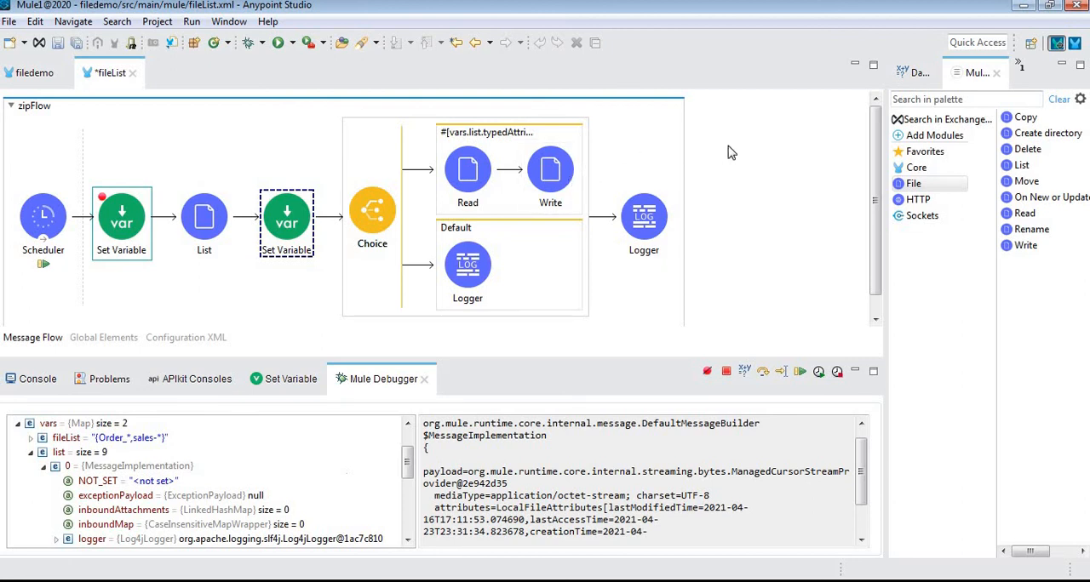
pyautogui.moveTo(739, 146)
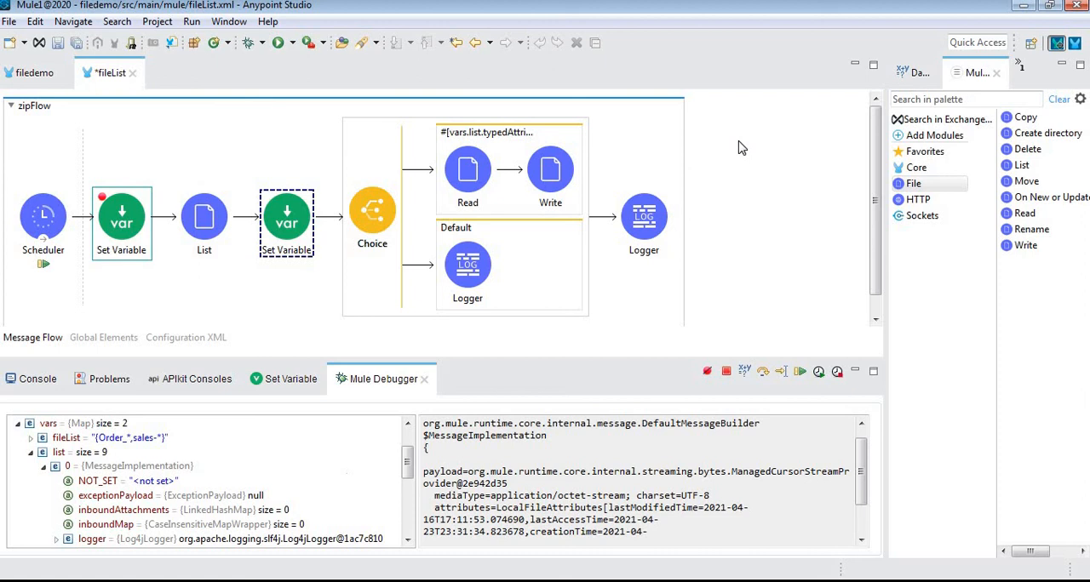
pyautogui.moveTo(756, 235)
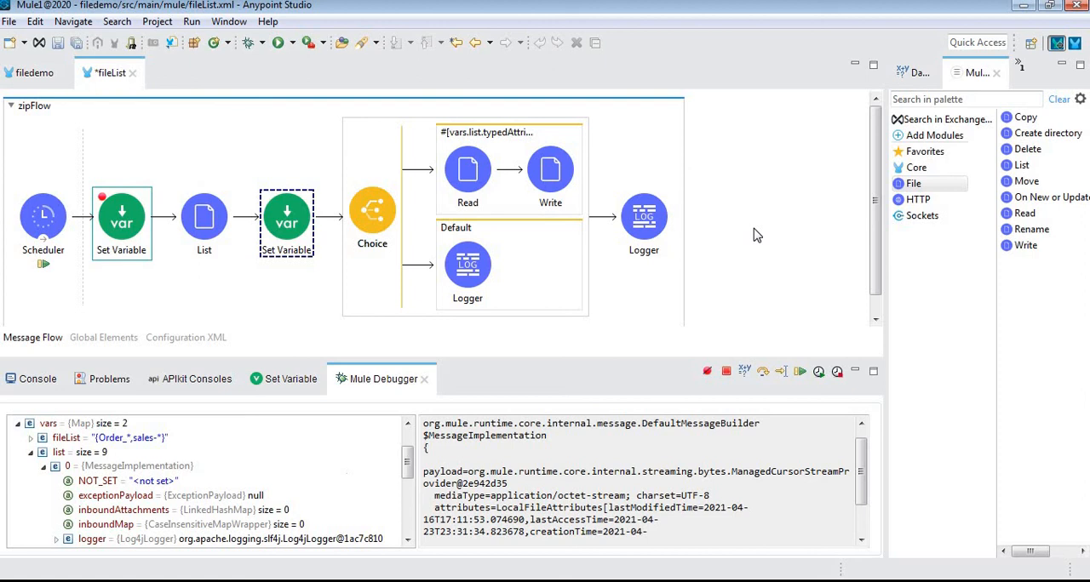
pyautogui.moveTo(785, 202)
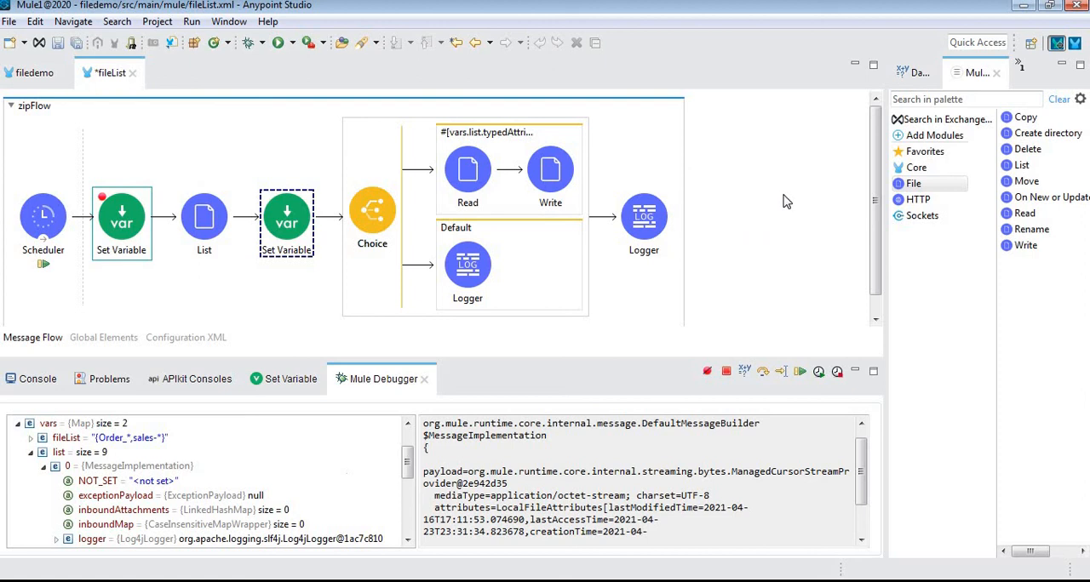
pyautogui.scroll(-3)
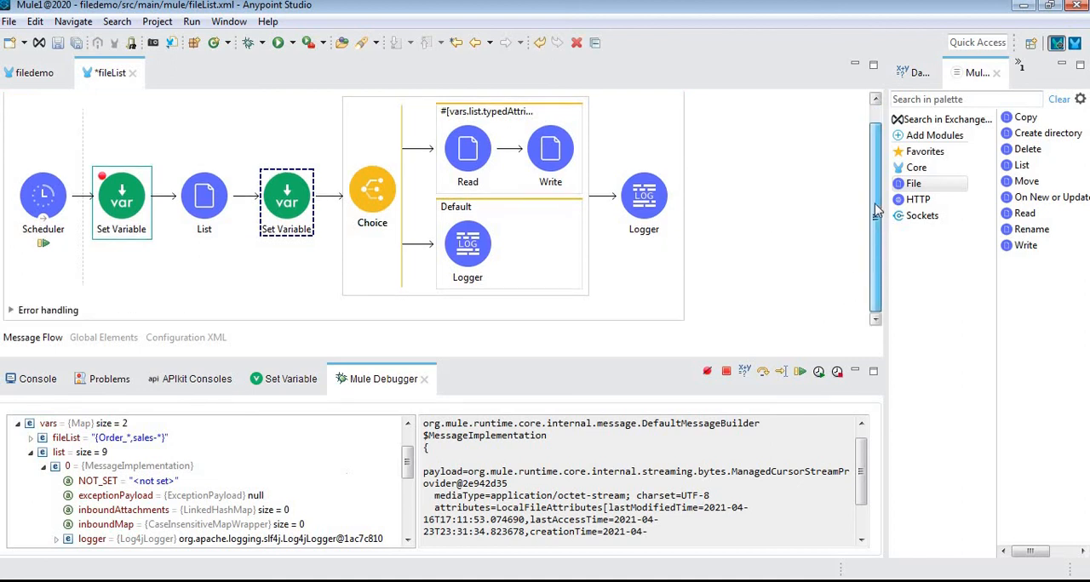